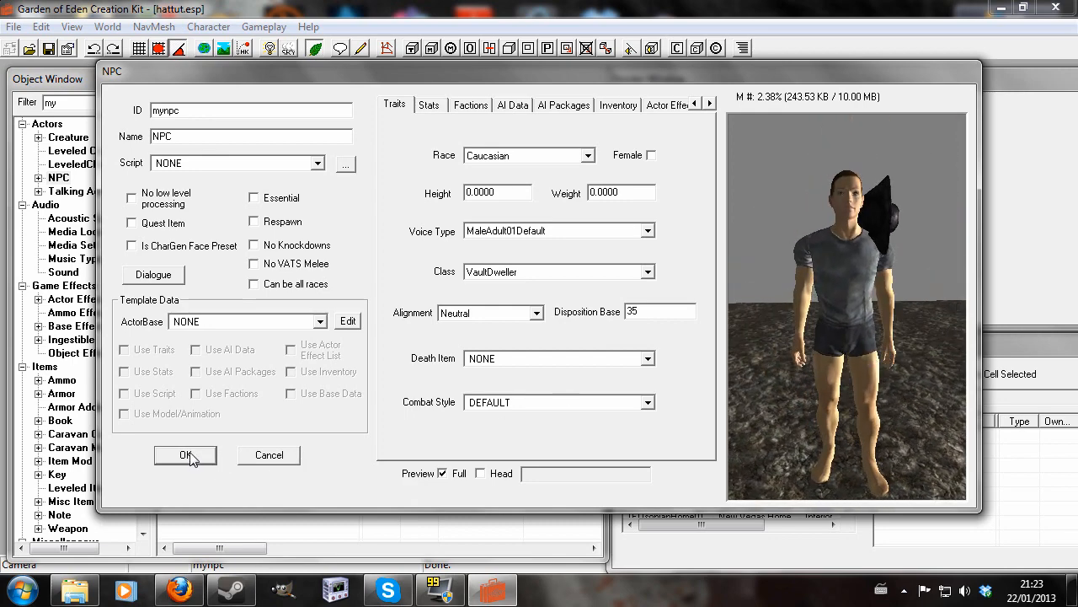
Confirm the mynpc NPC window with OK and exit the GECK
left_click(186, 455)
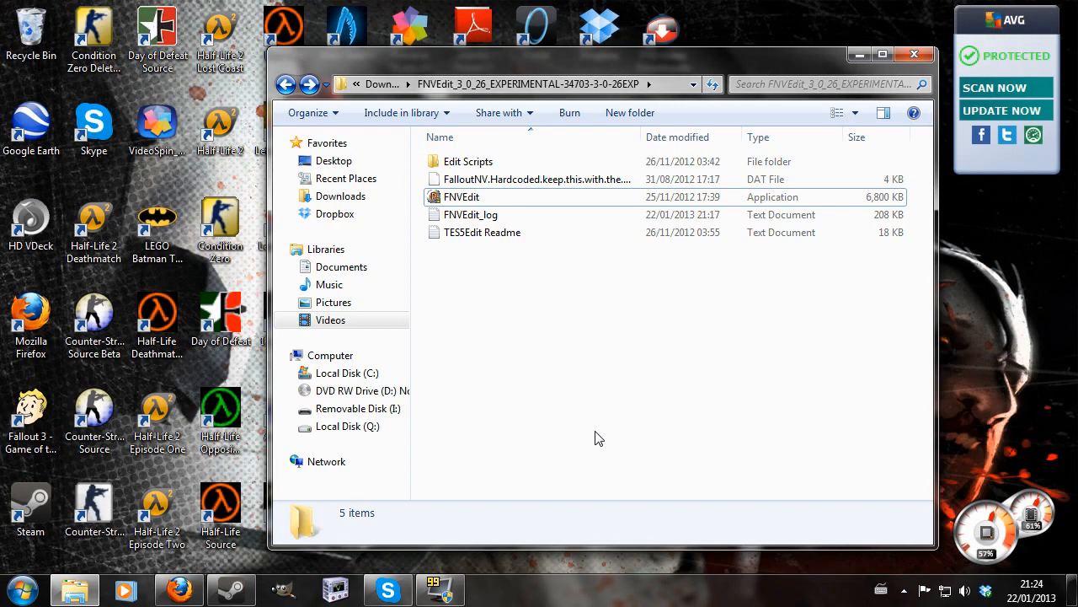
mouse_move(496, 316)
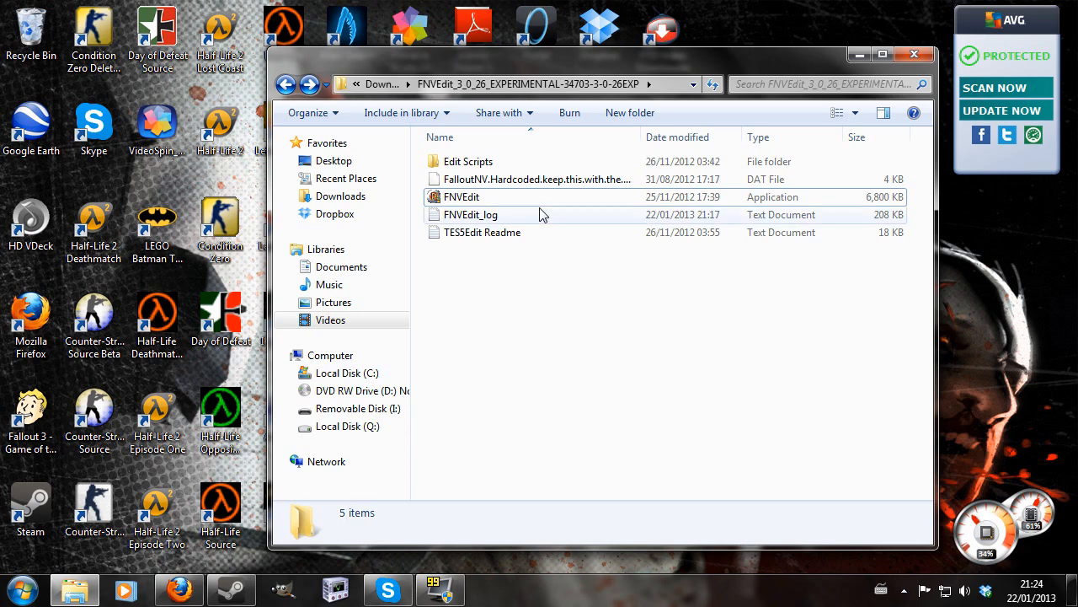
Run FNVEdit.exe from the FNVEdit program folder
double_click(461, 197)
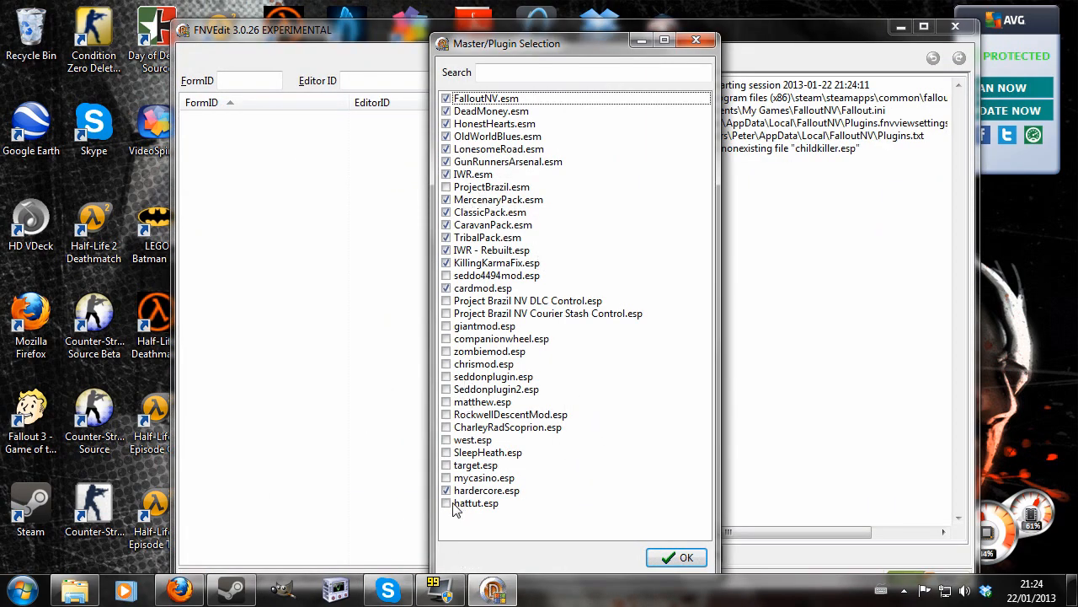
Check hattut.esp, uncheck all other plugins, and load it
left_click(446, 502)
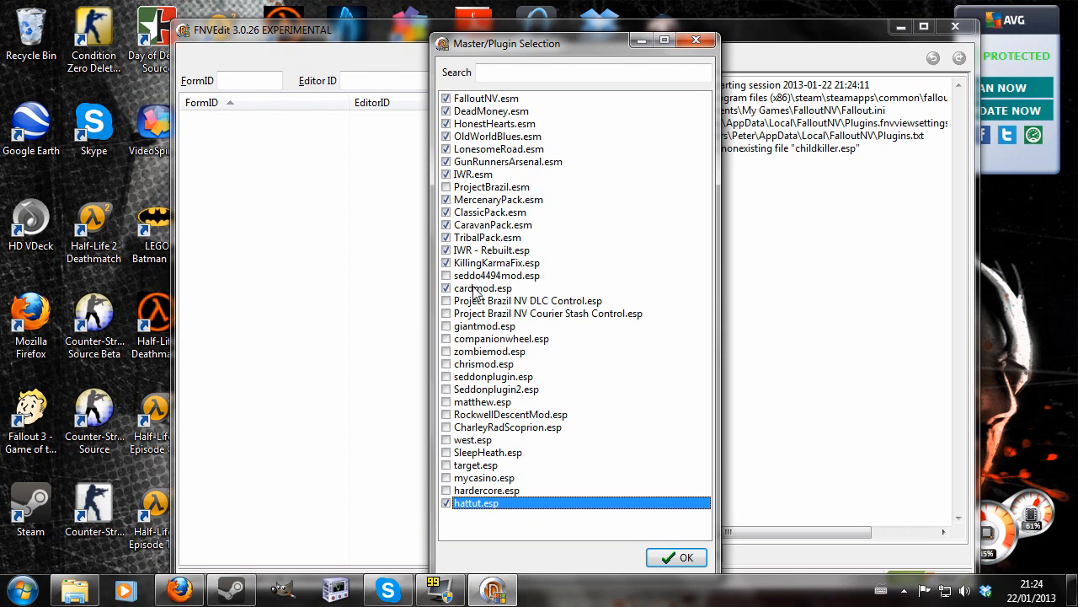
left_click(483, 287)
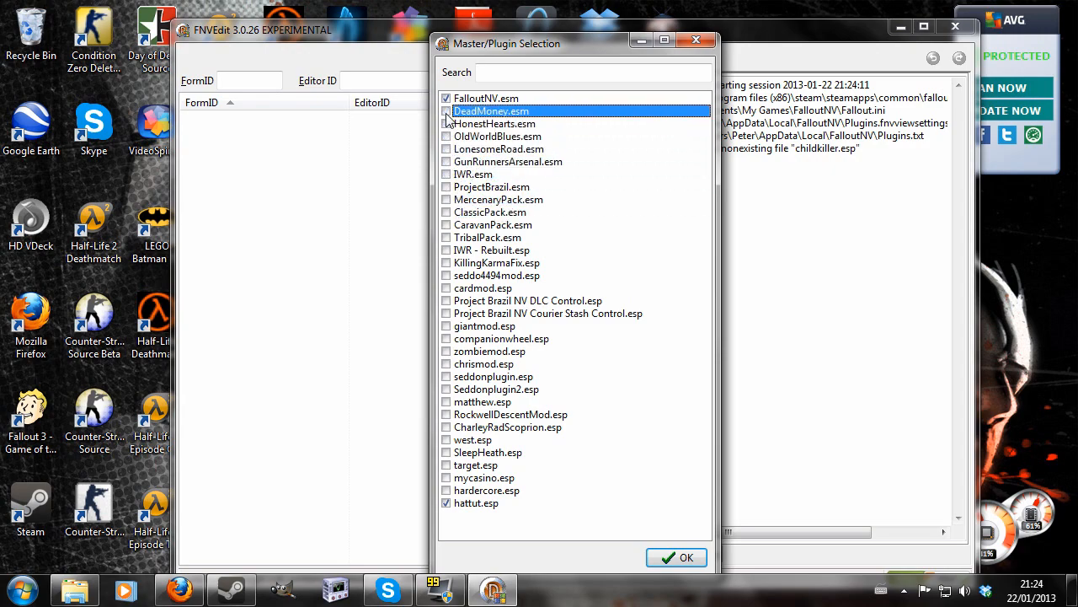
left_click(676, 557)
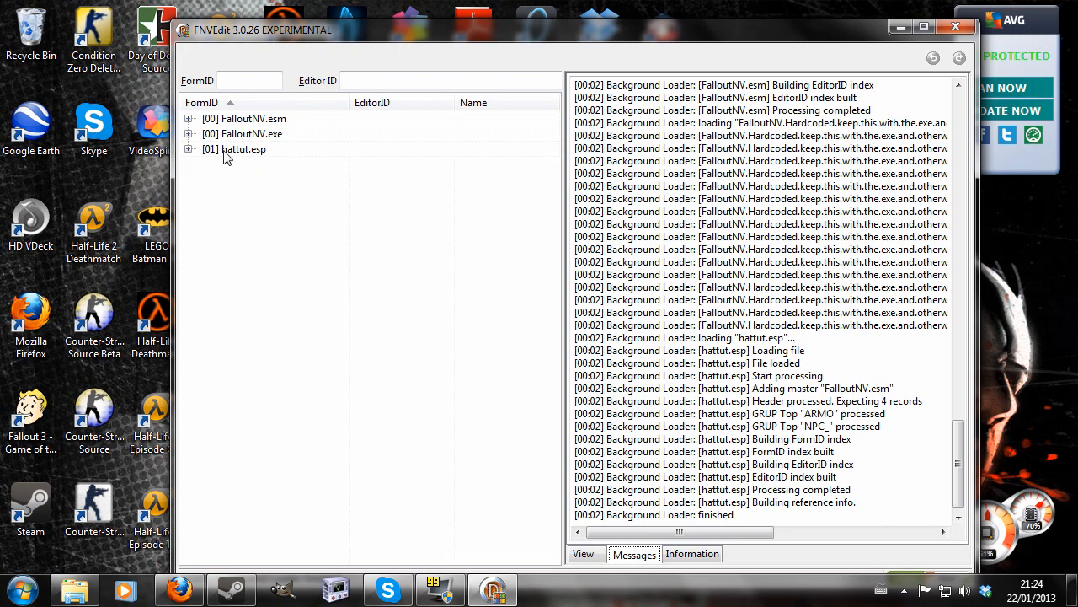
Expand hattut.esp > Armor and view the 01000ADE myhat record's fields
left_click(189, 149)
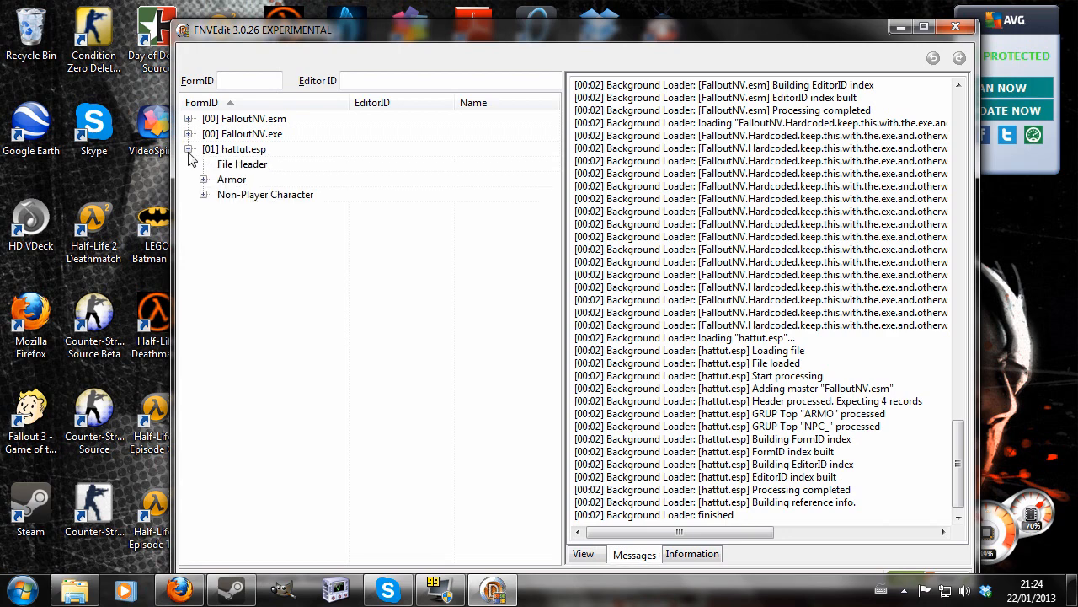
left_click(204, 180)
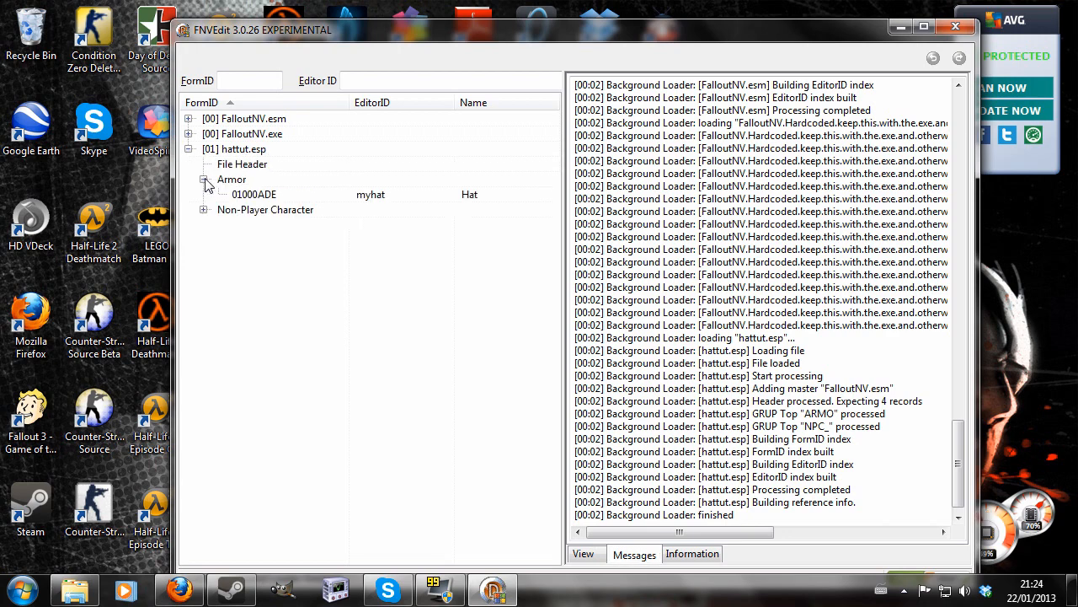
left_click(254, 194)
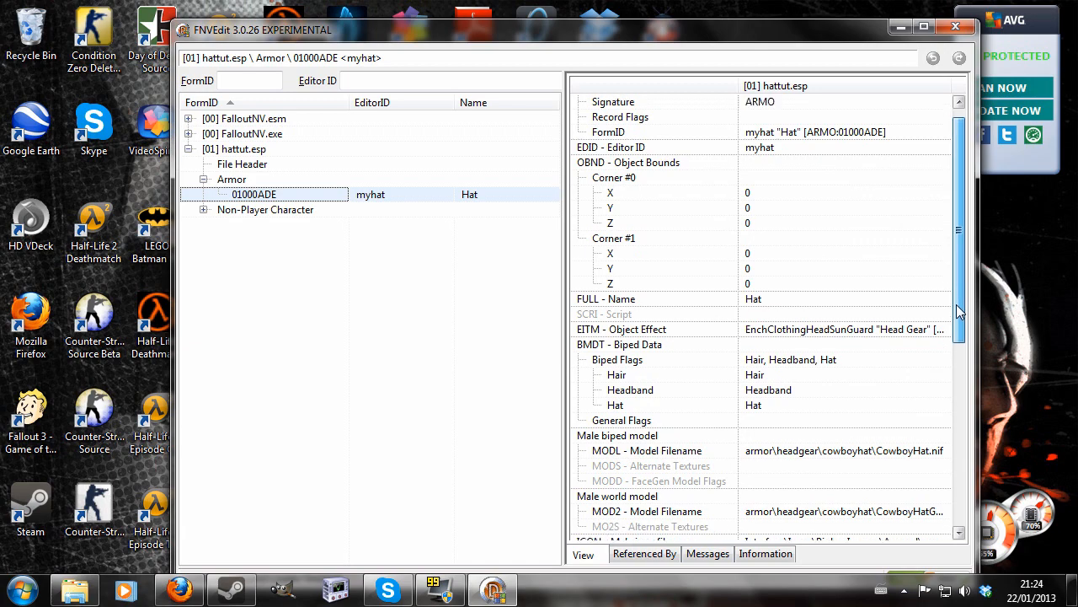
scroll("down", 3)
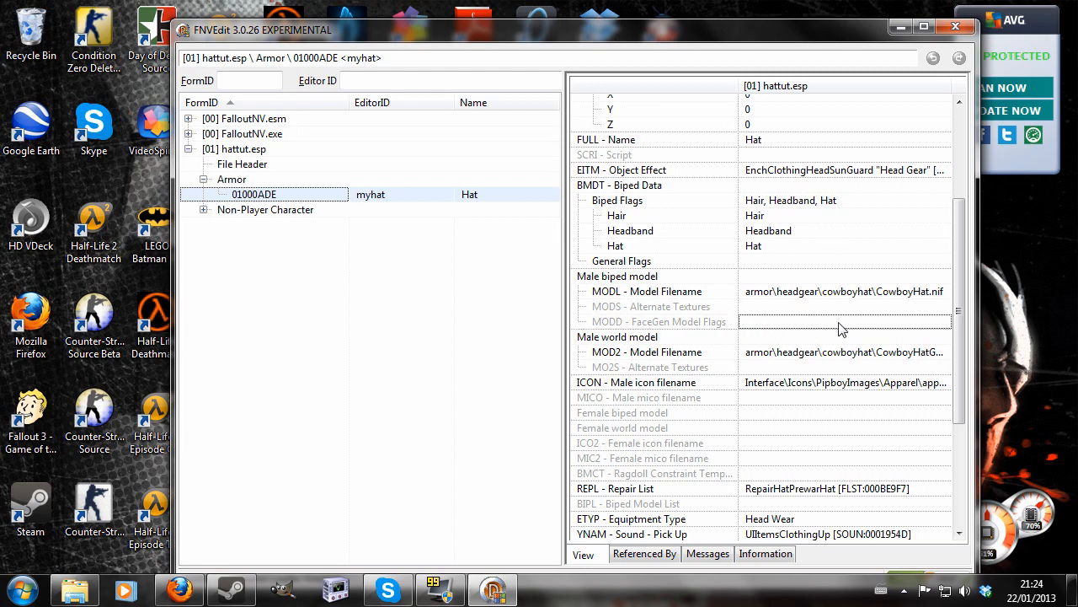
Add MODD FaceGen Model Flags with value 1 to myhat, then save hattut.esp on exit
right_click(842, 321)
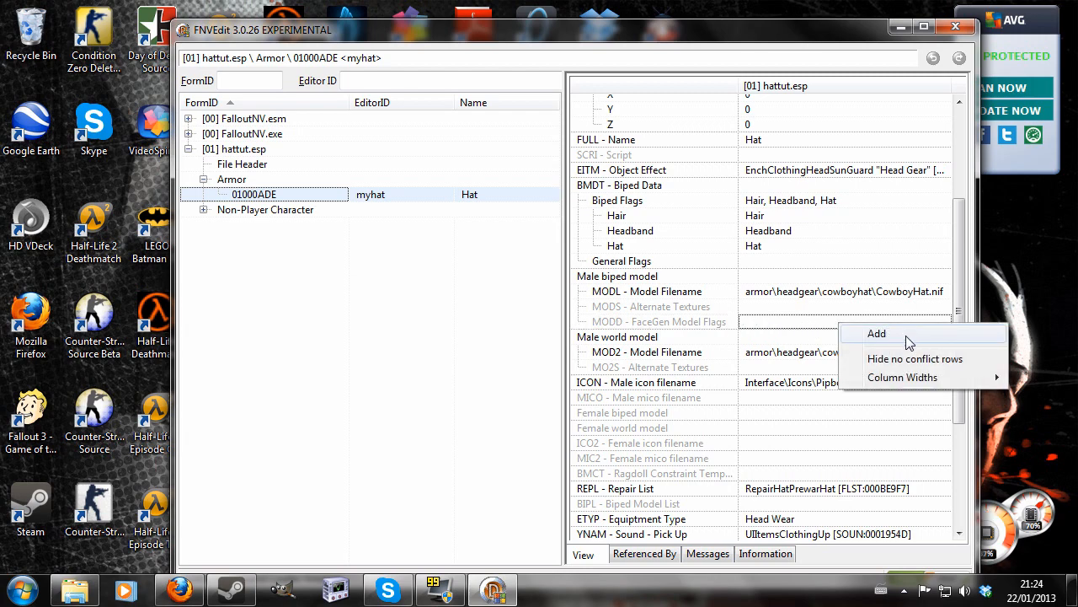
left_click(877, 333)
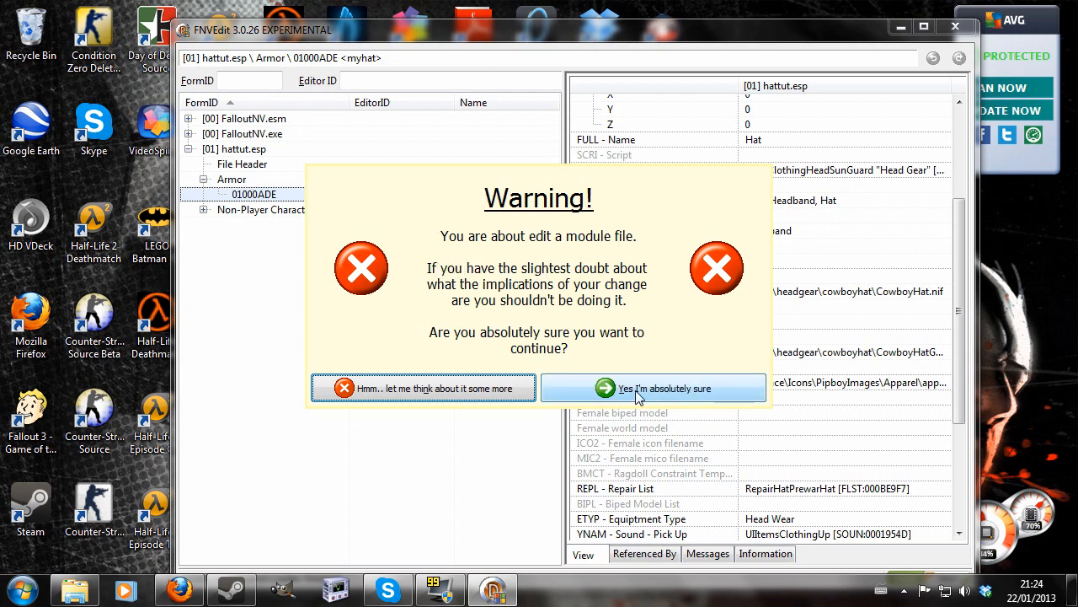
left_click(653, 388)
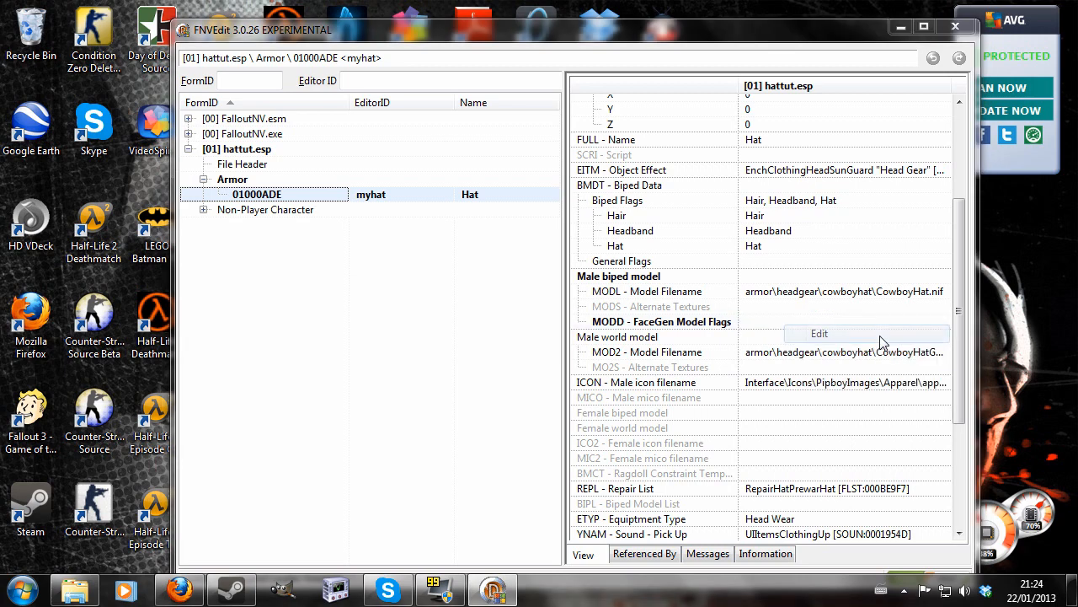
left_click(819, 333)
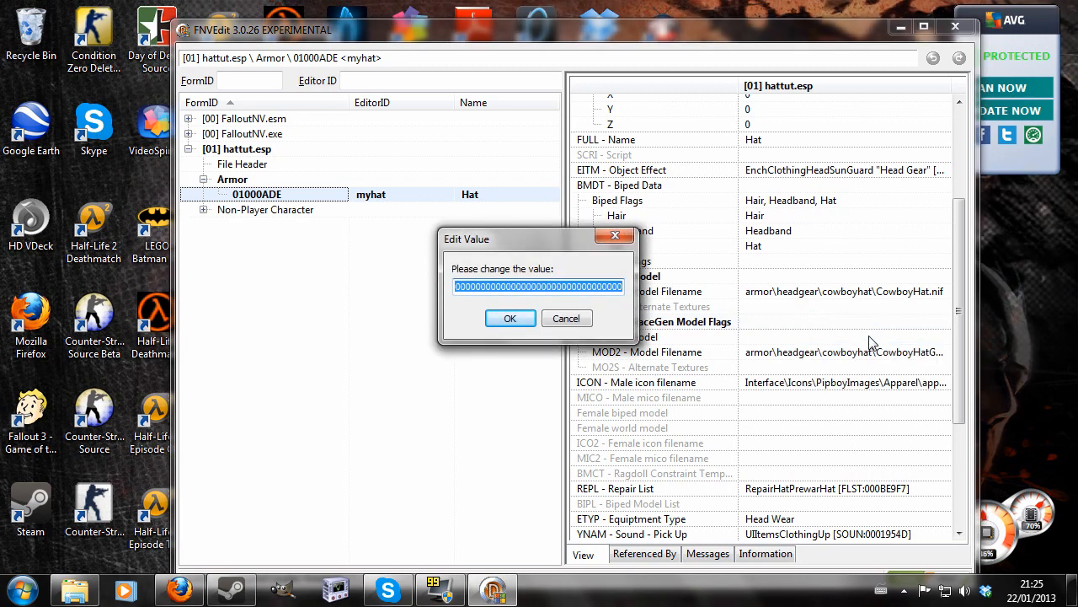
type("1")
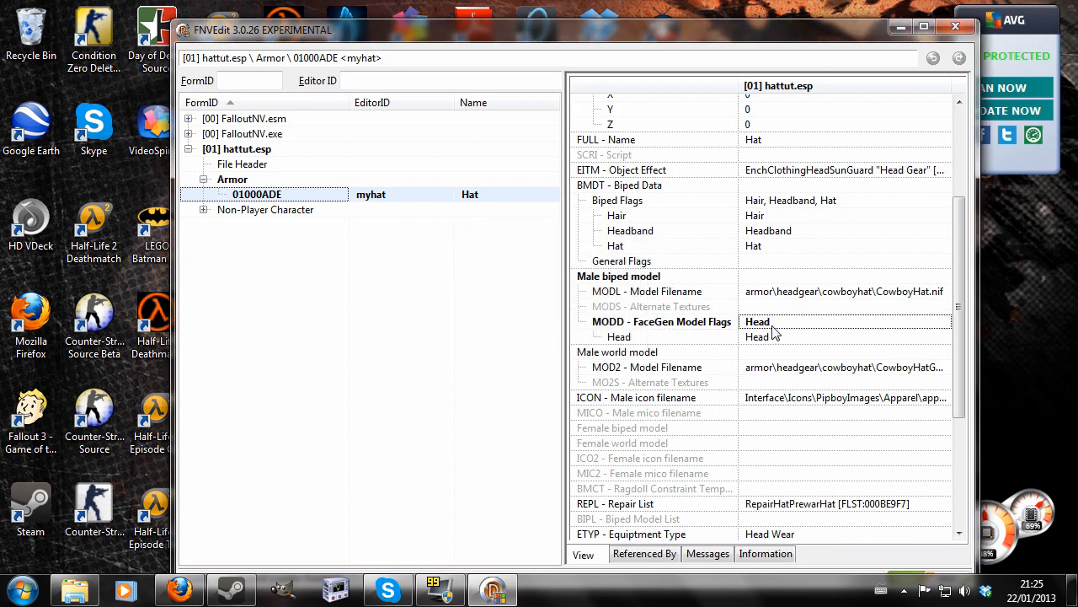
mouse_move(847, 208)
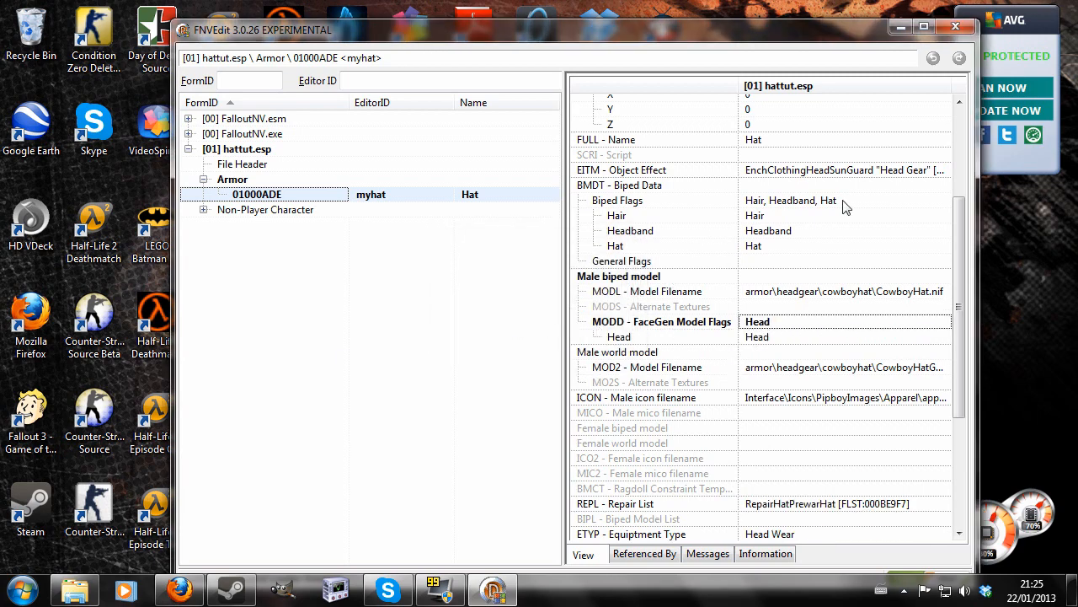
left_click(956, 26)
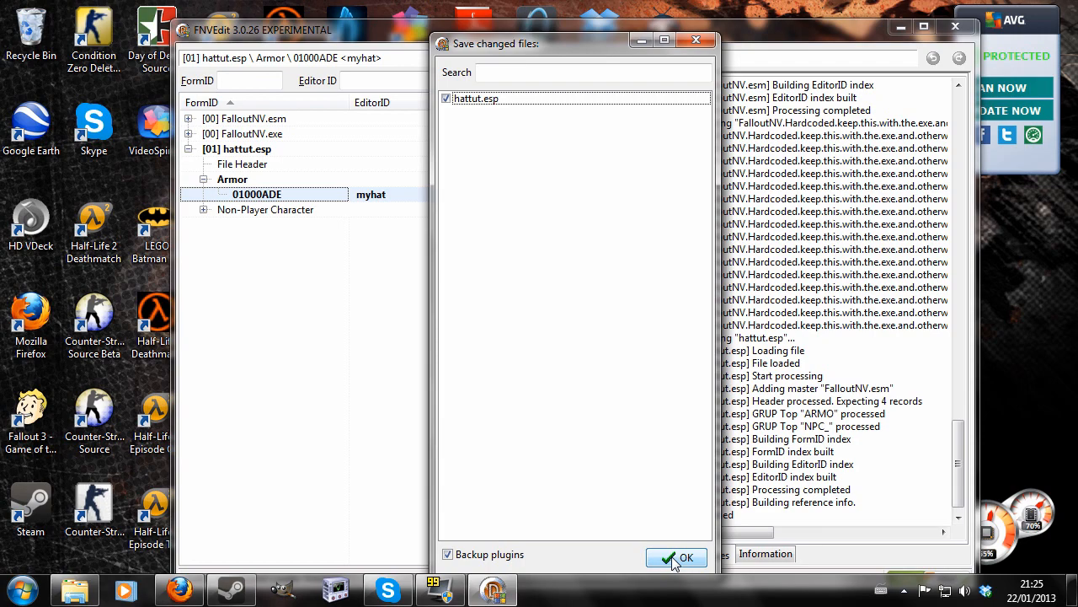
left_click(675, 557)
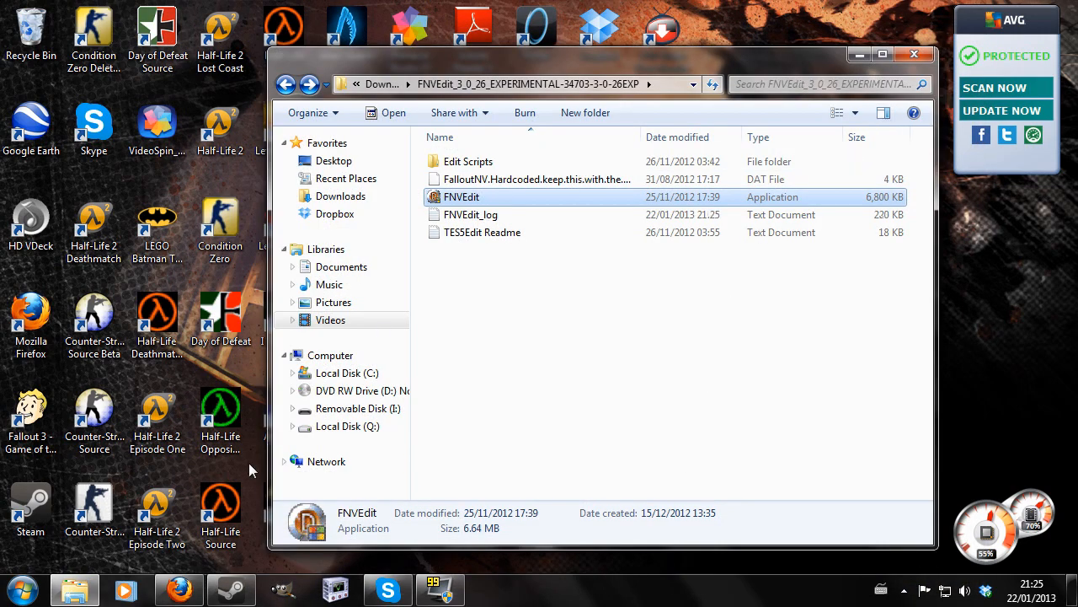
Relaunch the GECK from its taskbar shortcut
left_click(18, 586)
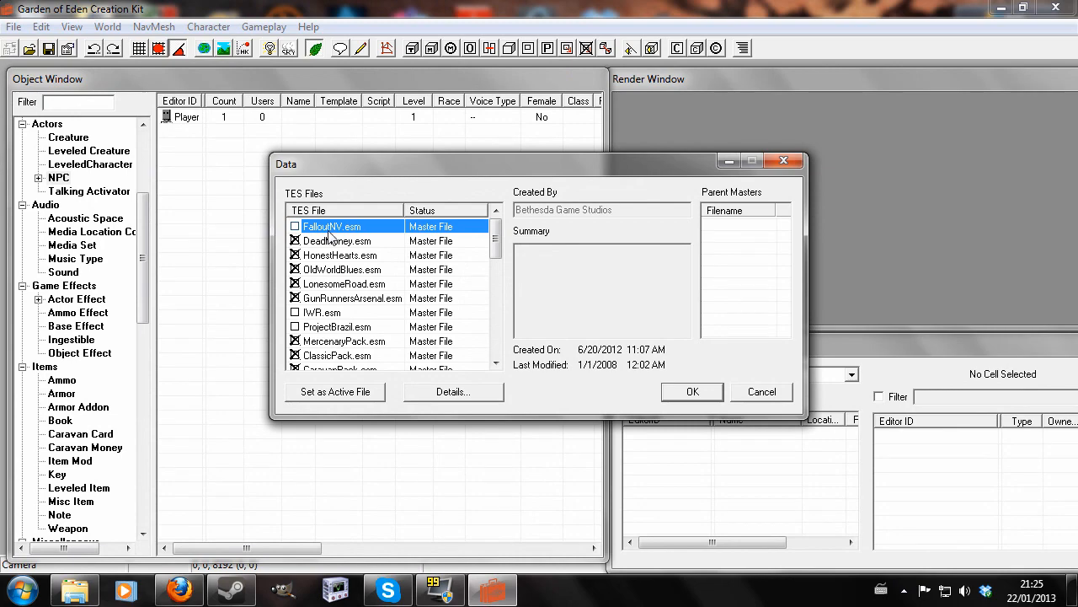
Load FalloutNV.esm with hattut.esp, filter NPCs by 'my', and edit mynpc
left_click(341, 269)
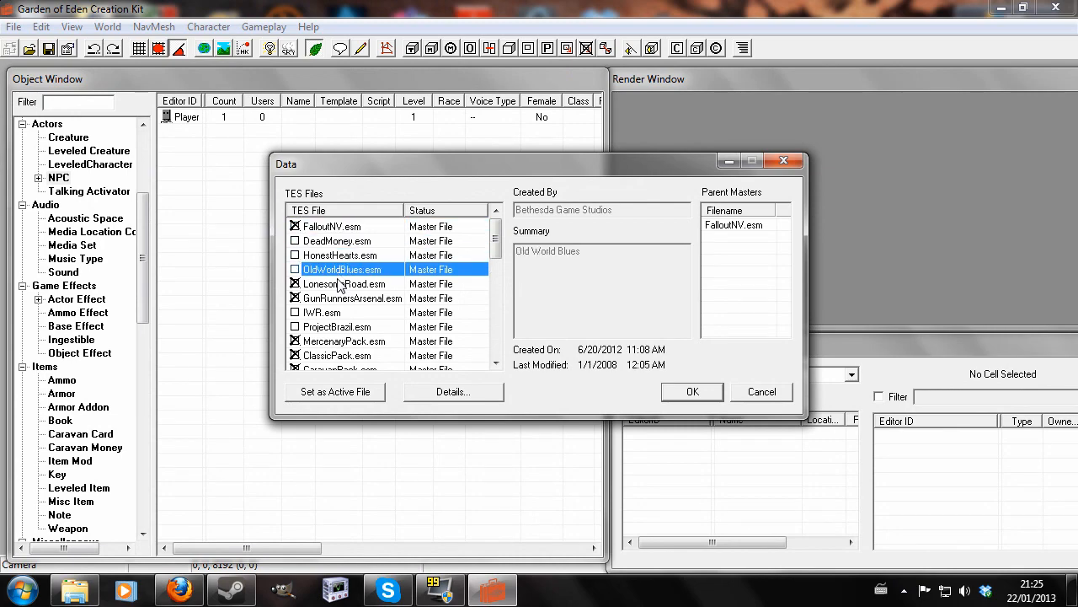
left_click(337, 354)
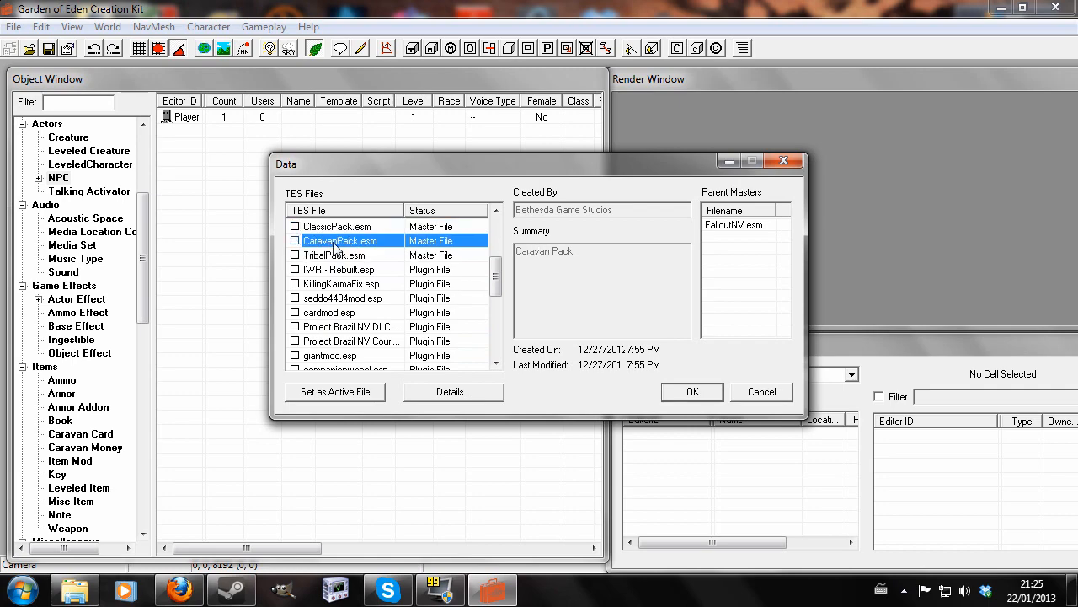
scroll("down", 3)
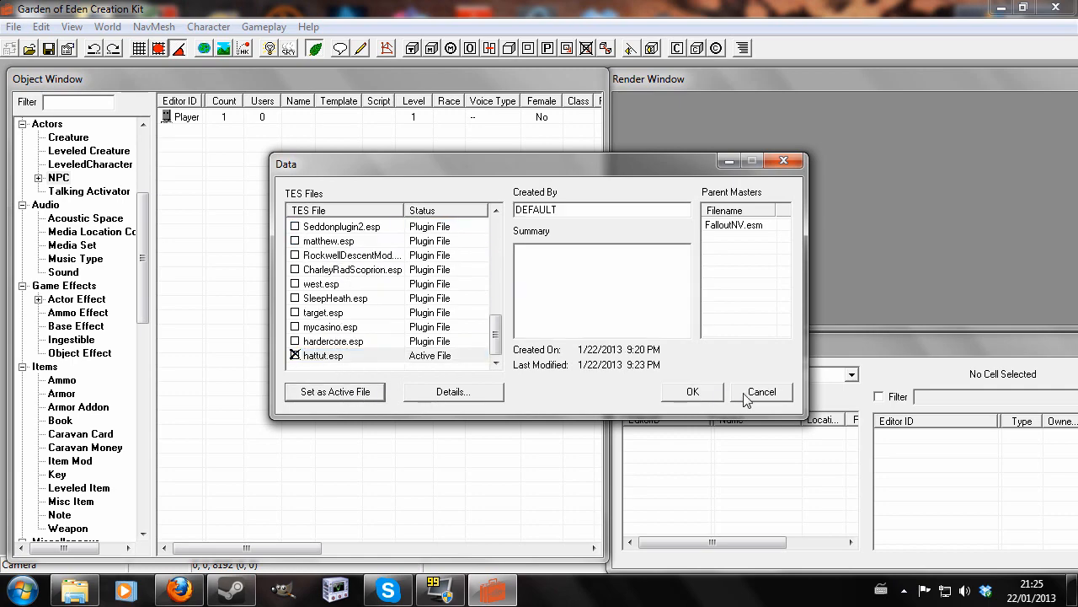
left_click(692, 391)
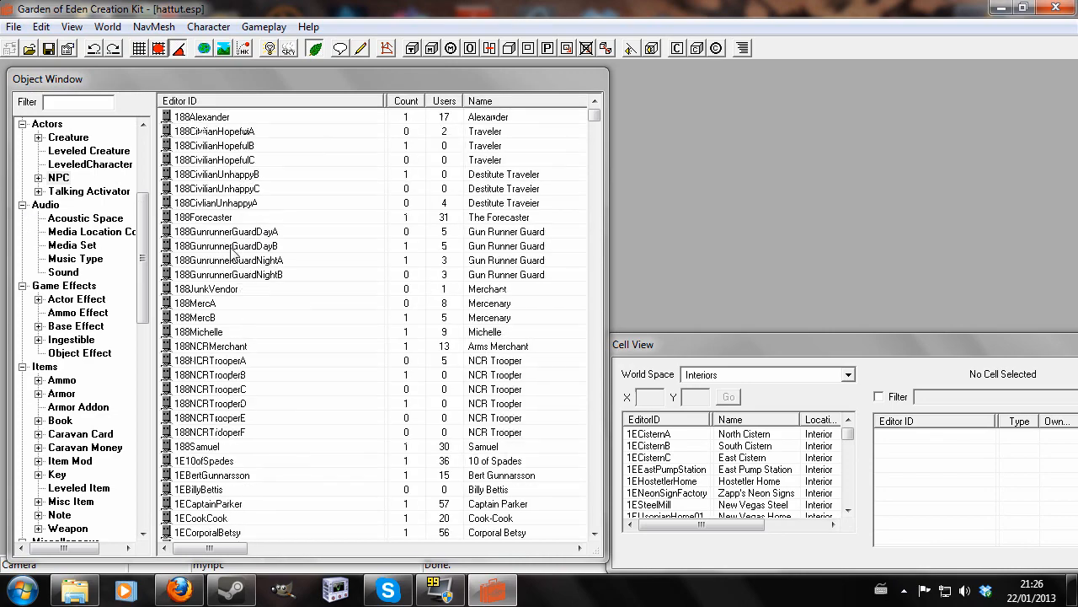
type("mynpc")
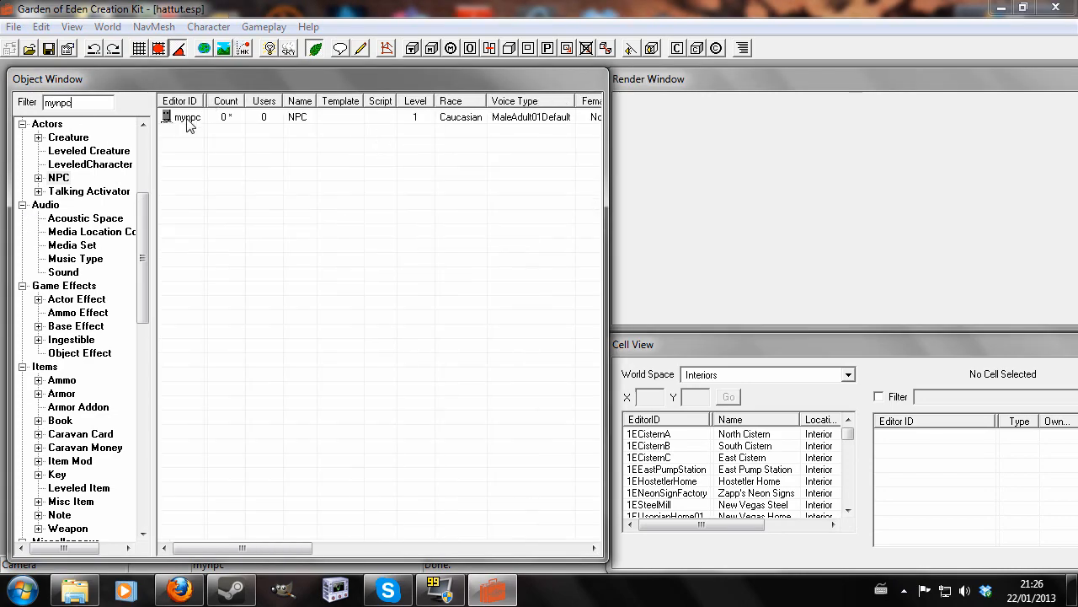
double_click(187, 116)
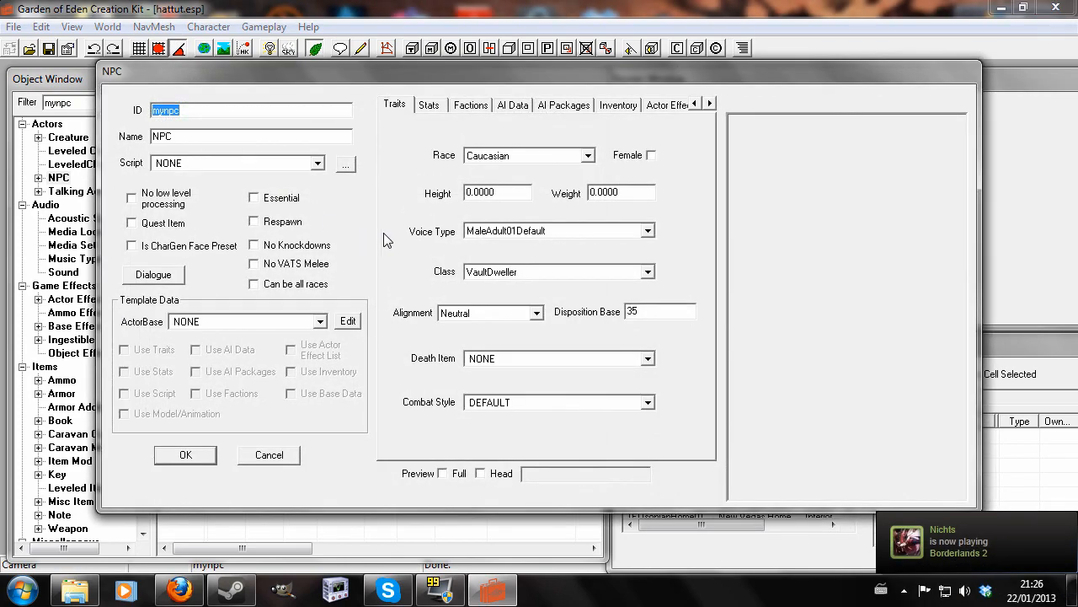
Preview mynpc's inventory to confirm myhat sits on his head, then click OK
left_click(618, 104)
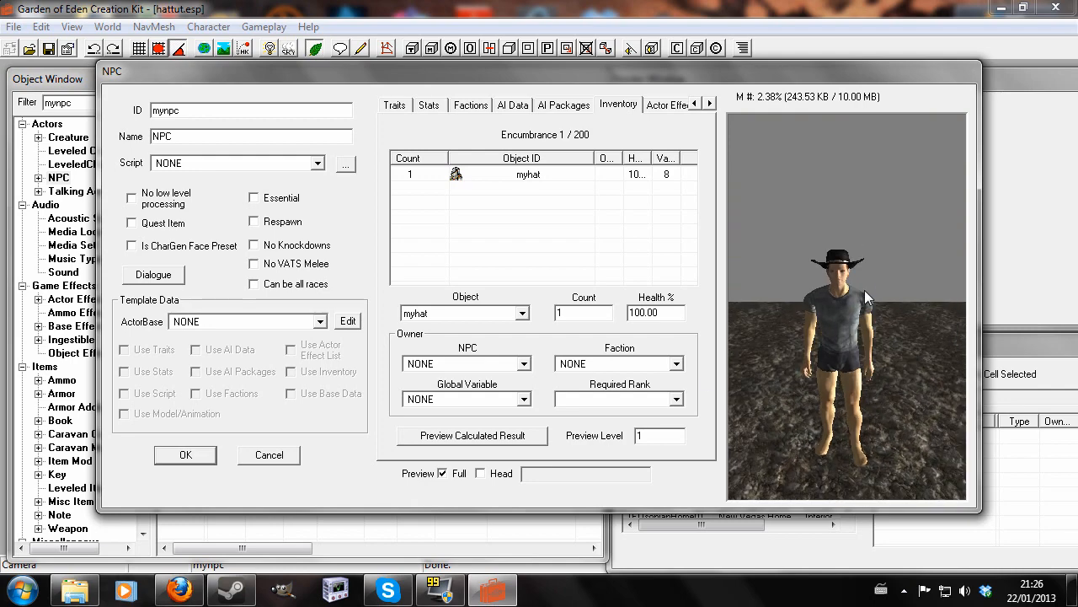
left_click(184, 454)
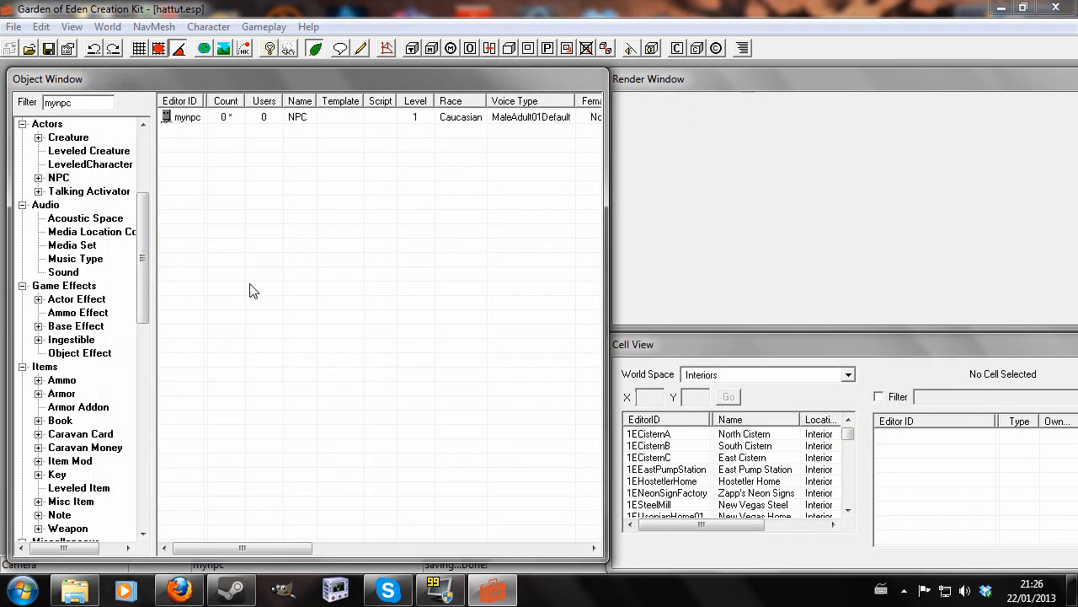
mouse_move(180, 459)
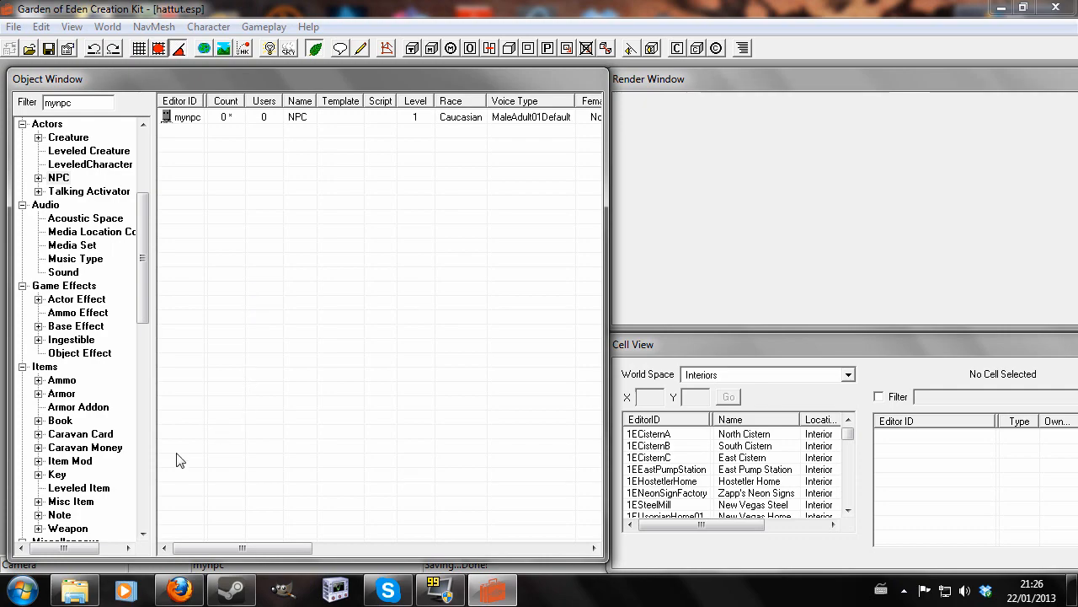